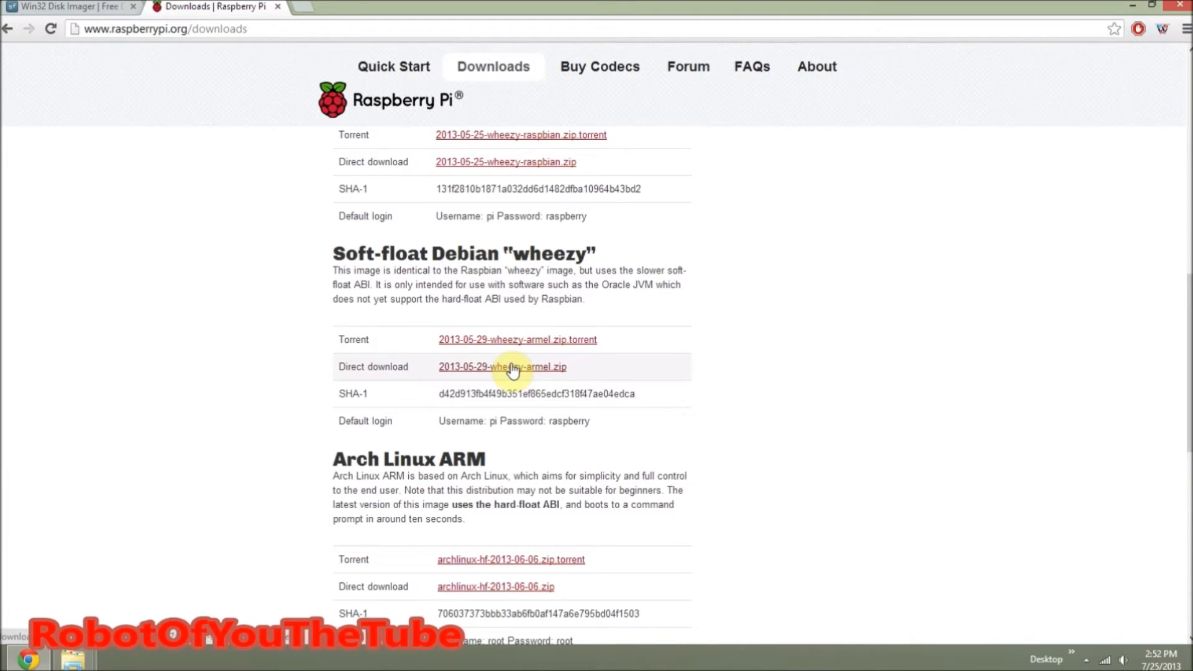
pyautogui.moveTo(225, 411)
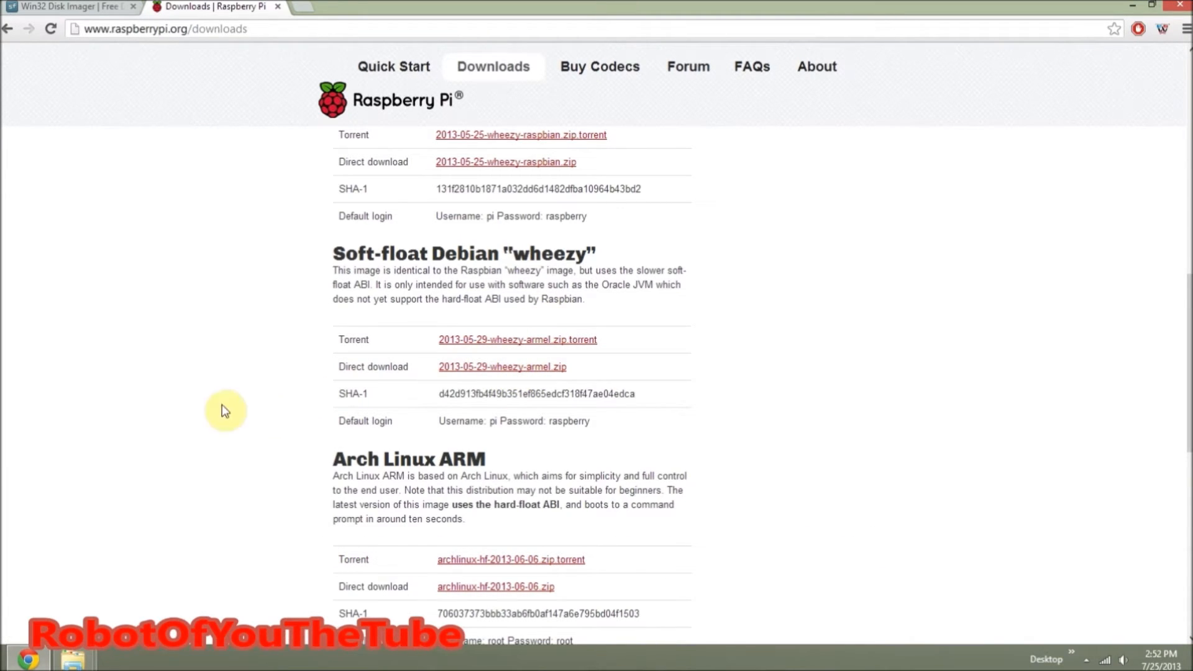
pyautogui.moveTo(549, 413)
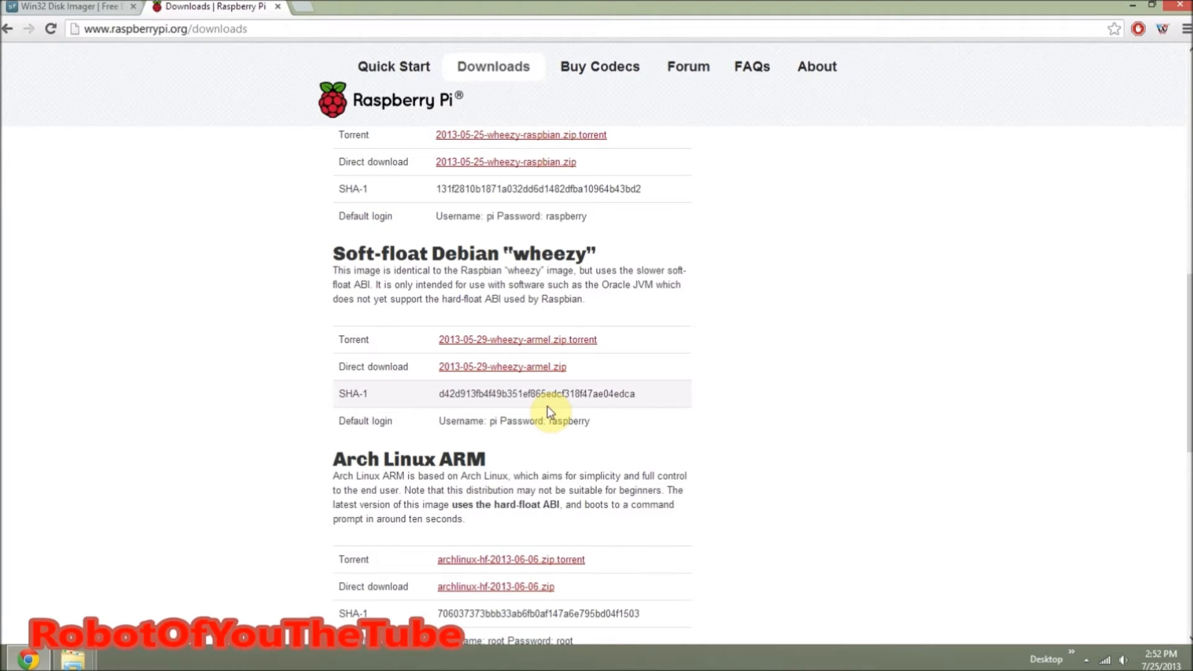
# Return to the Win32 Disk Imager SourceForge page and scroll to its top overview
pyautogui.click(65, 6)
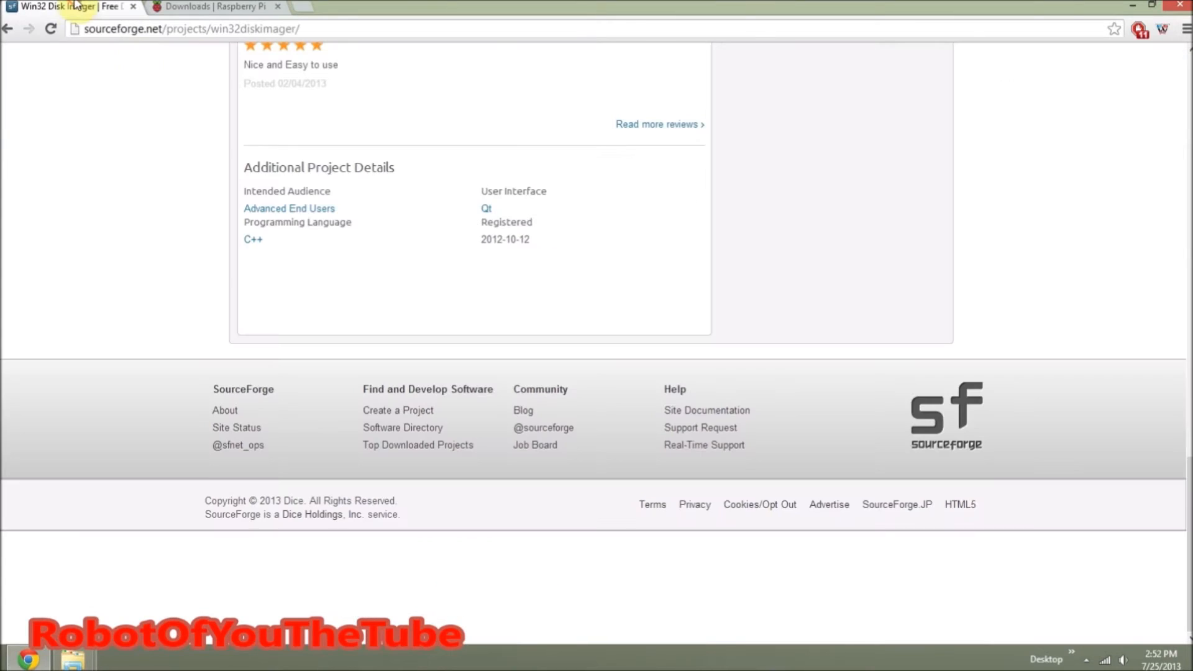
pyautogui.scroll(3)
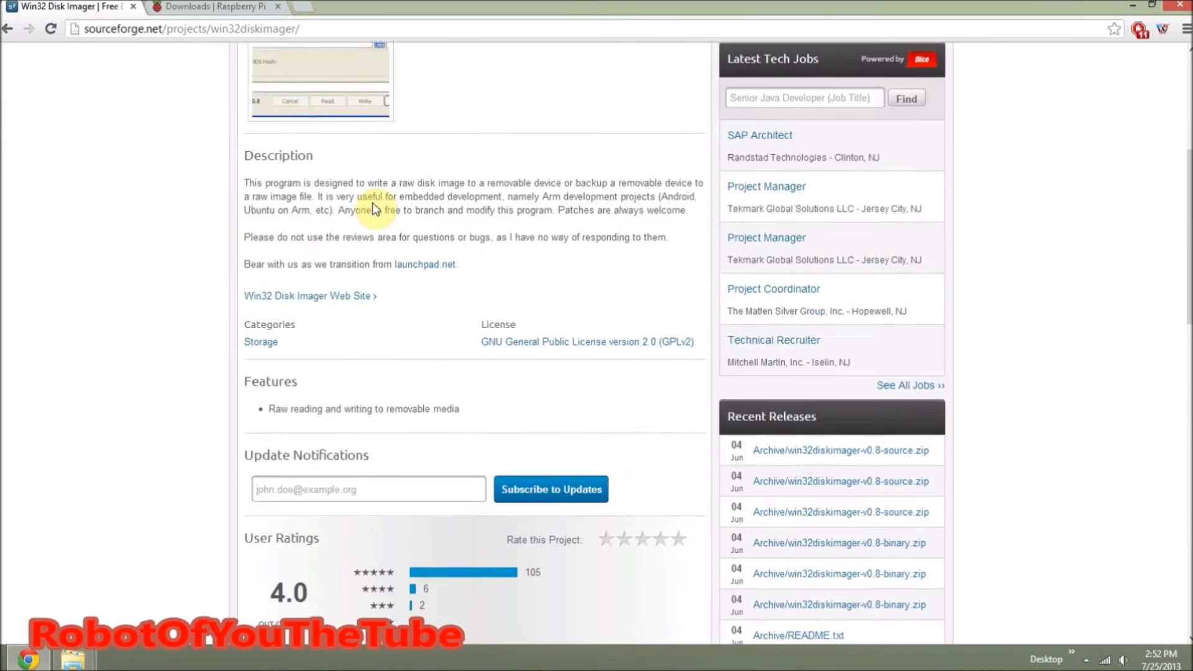
pyautogui.scroll(3)
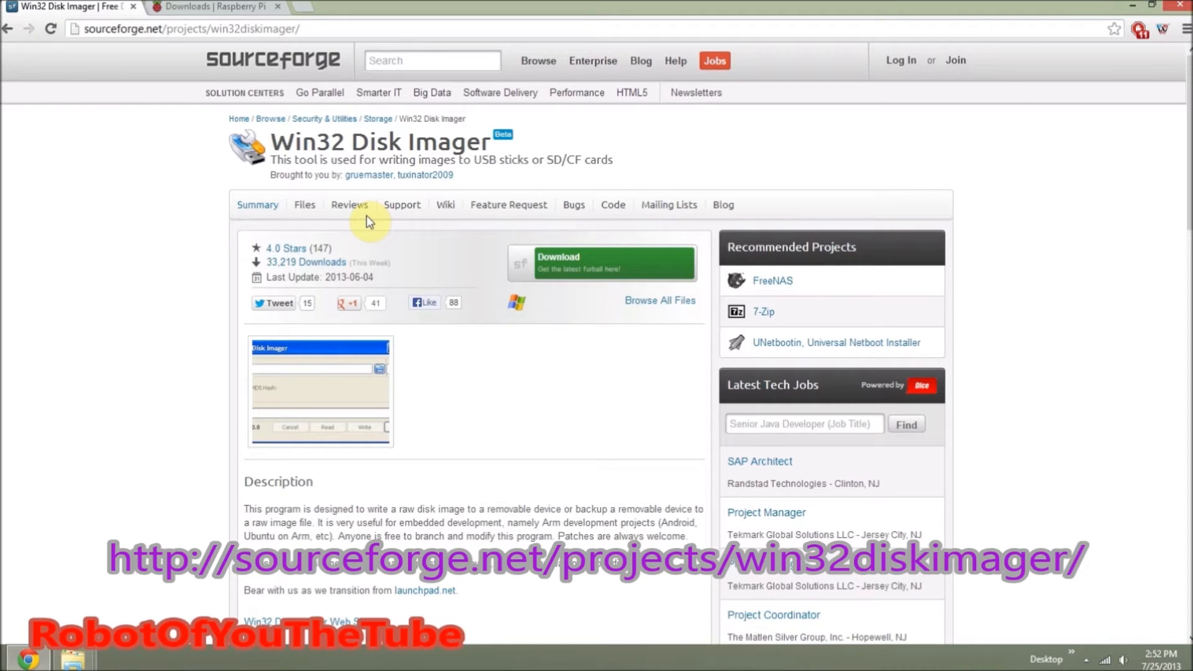
pyautogui.moveTo(360, 238)
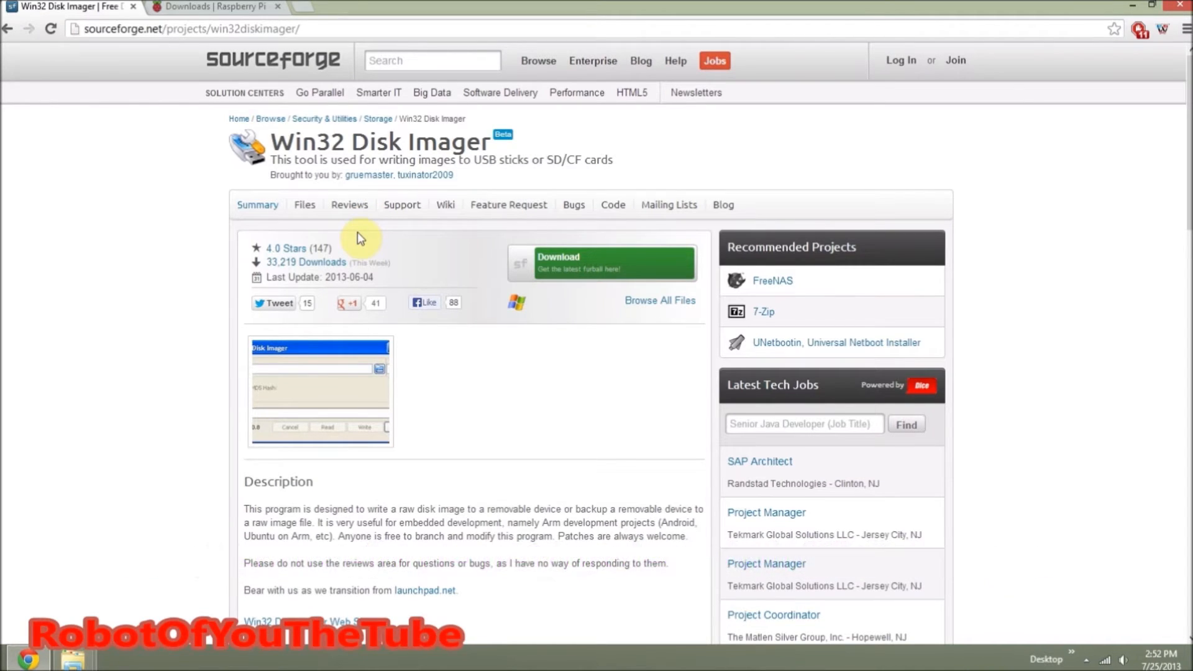
pyautogui.moveTo(555, 183)
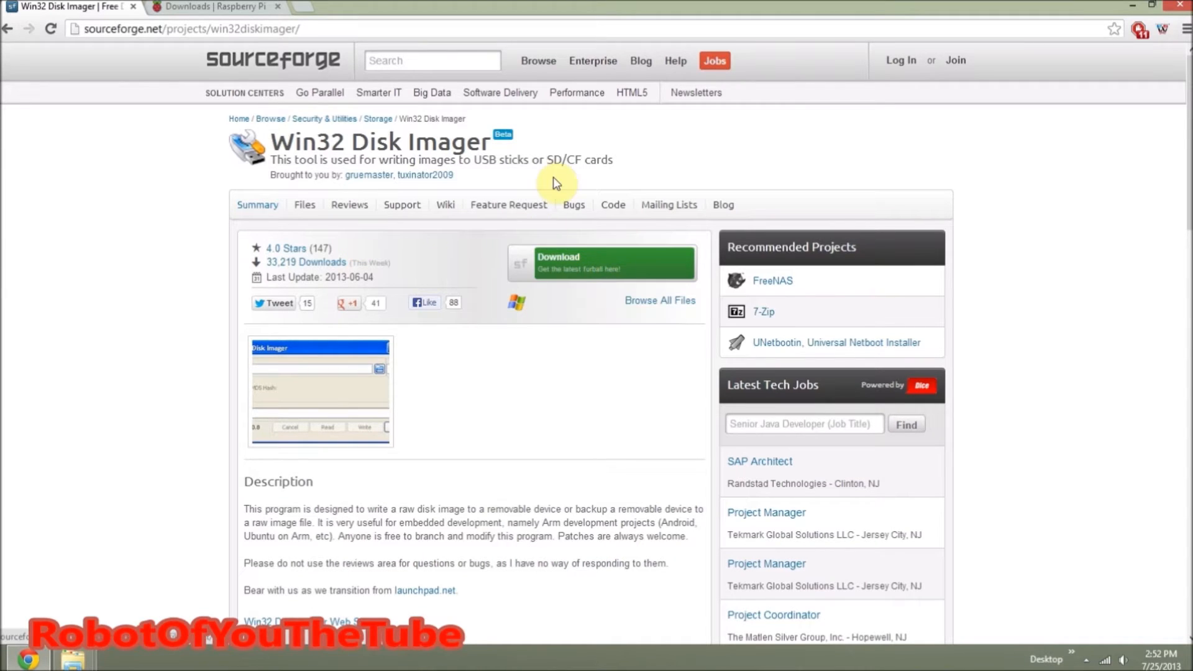
pyautogui.moveTo(226, 54)
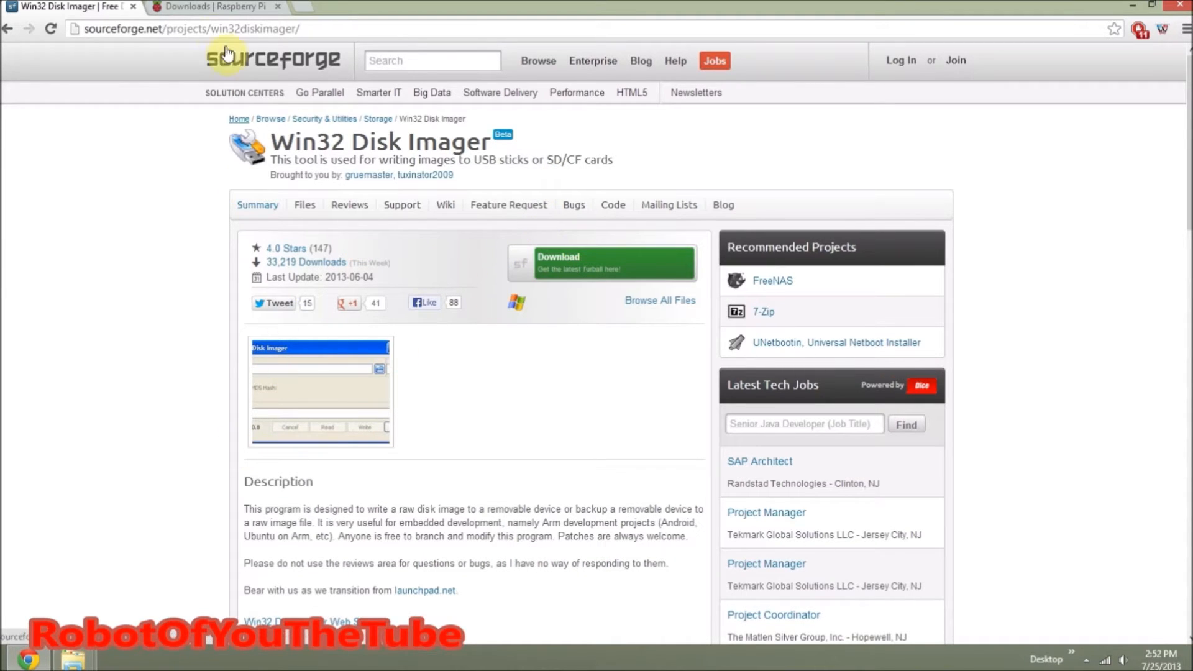
pyautogui.moveTo(74, 659)
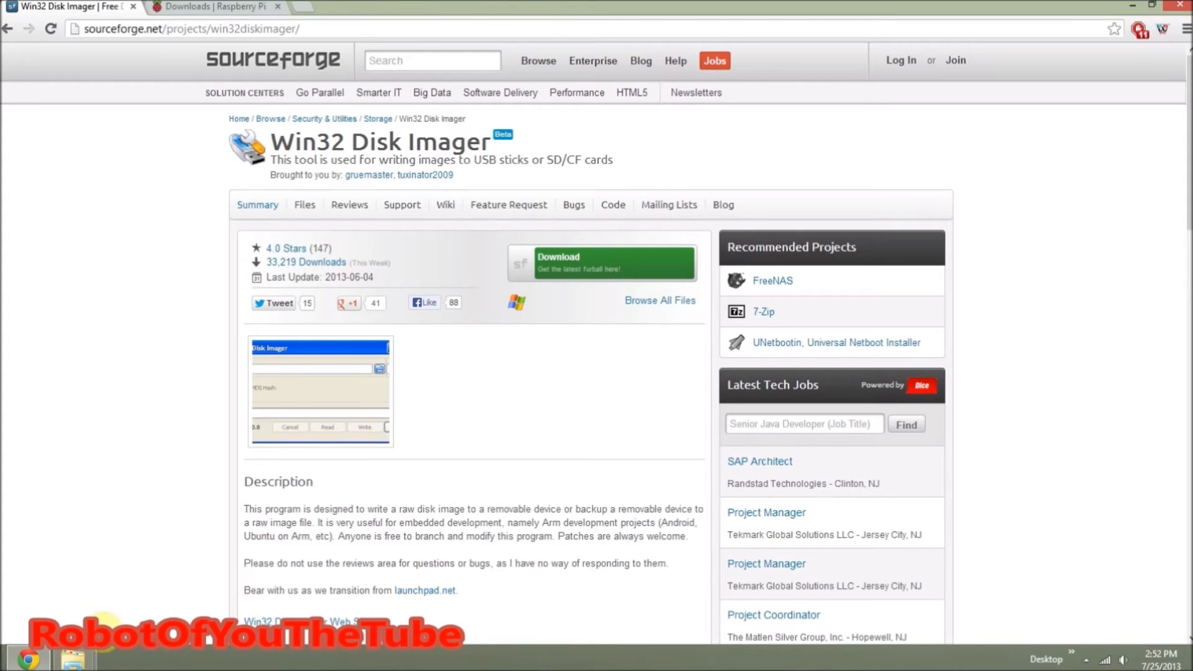
pyautogui.moveTo(73, 658)
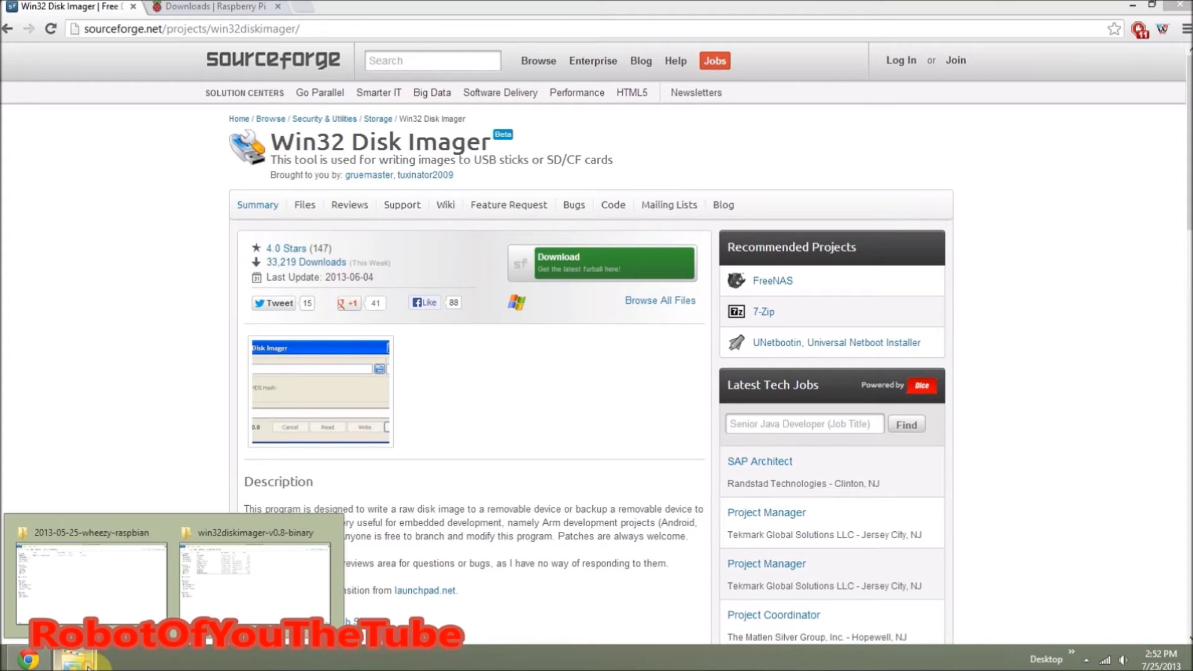
# Launch Win32DiskImager from the win32diskimager-v0.8-binary folder, allowing it in User Account Control
pyautogui.click(255, 577)
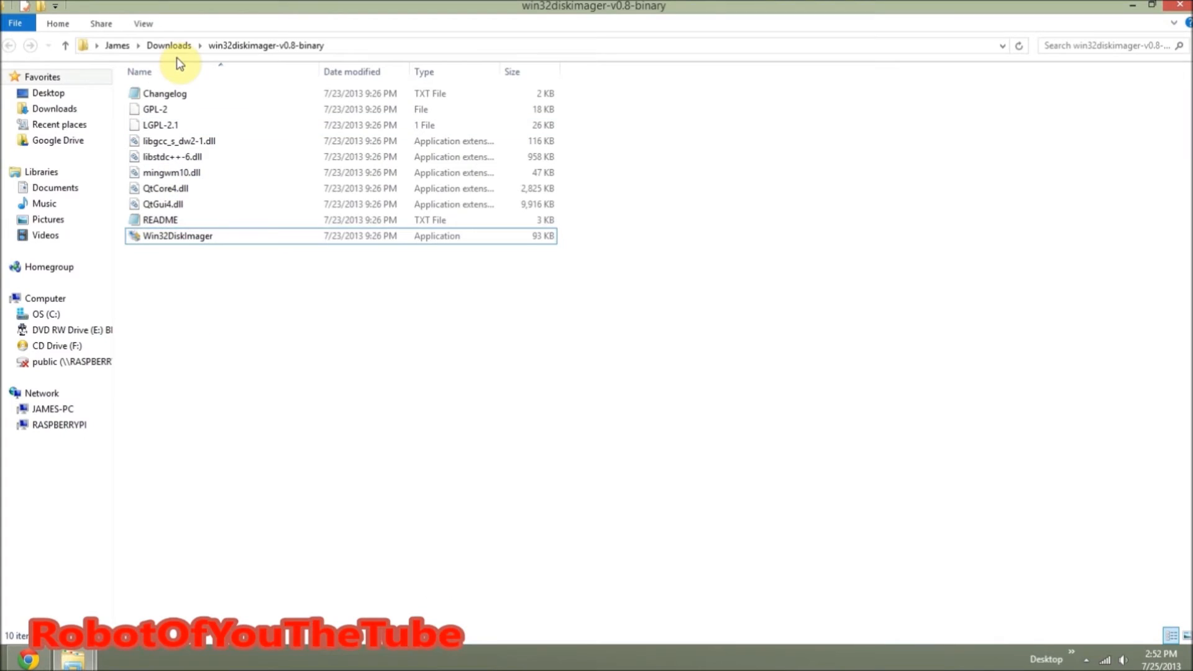
pyautogui.moveTo(251, 213)
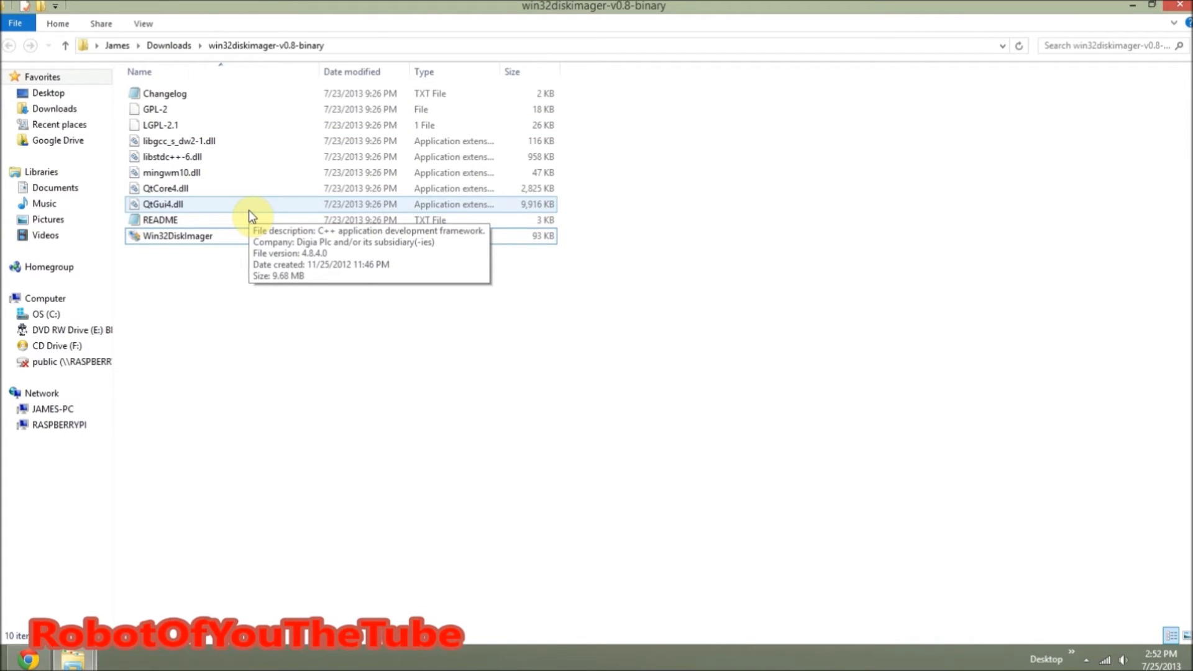
pyautogui.click(178, 236)
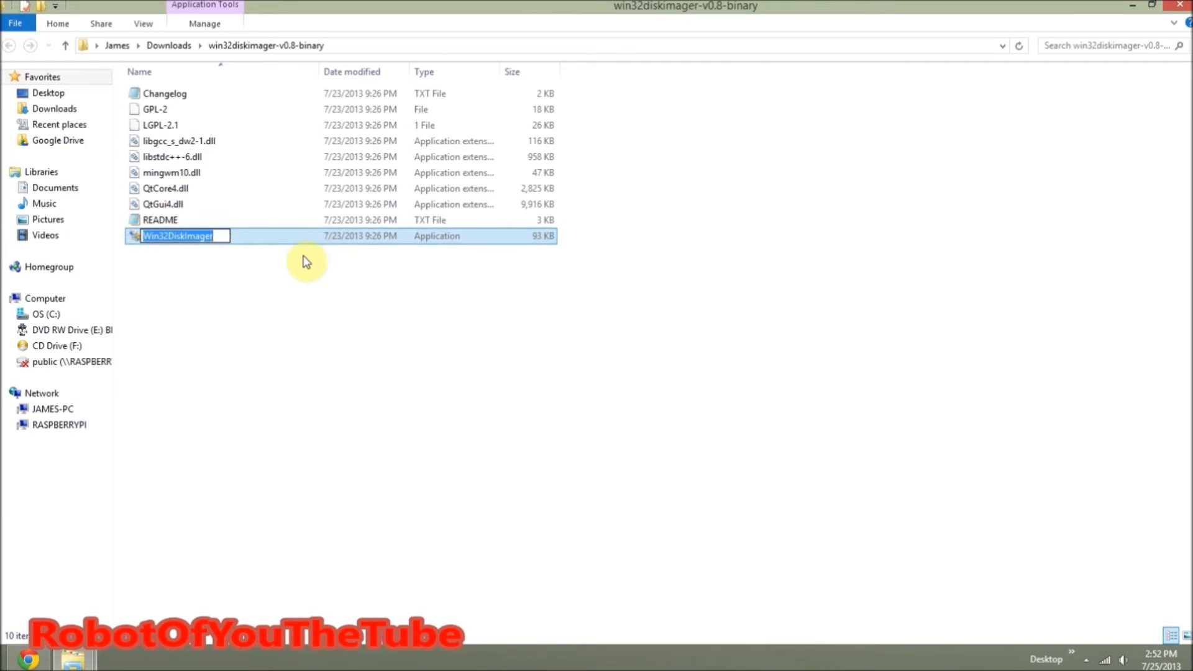
pyautogui.doubleClick(178, 235)
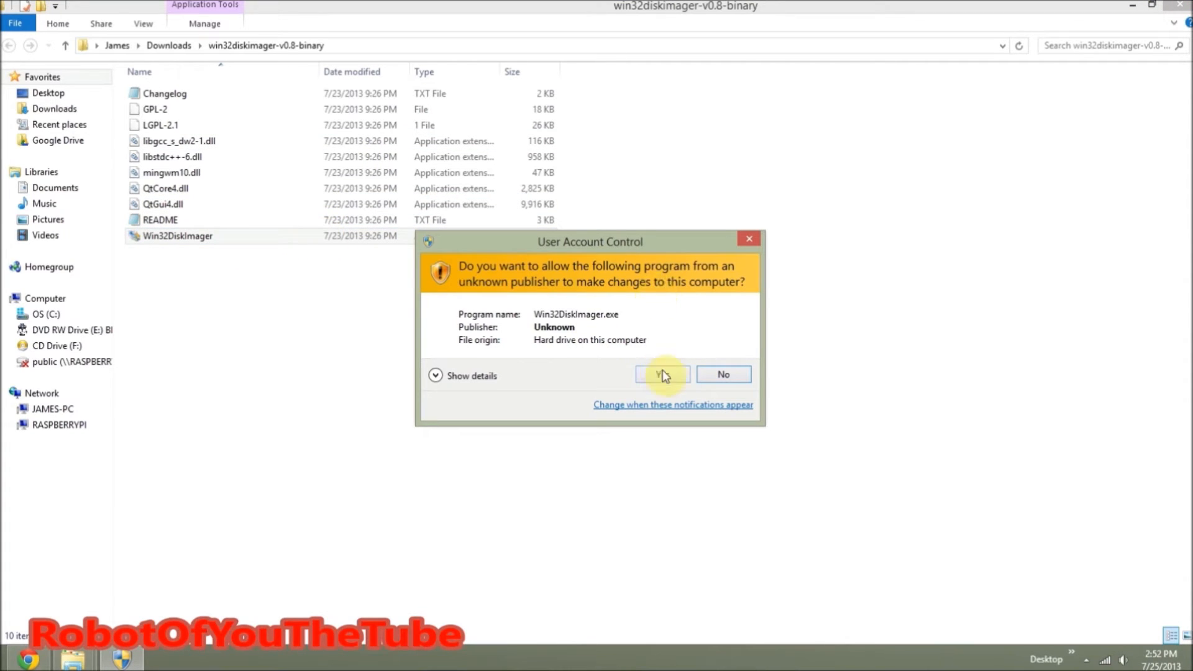
pyautogui.click(661, 374)
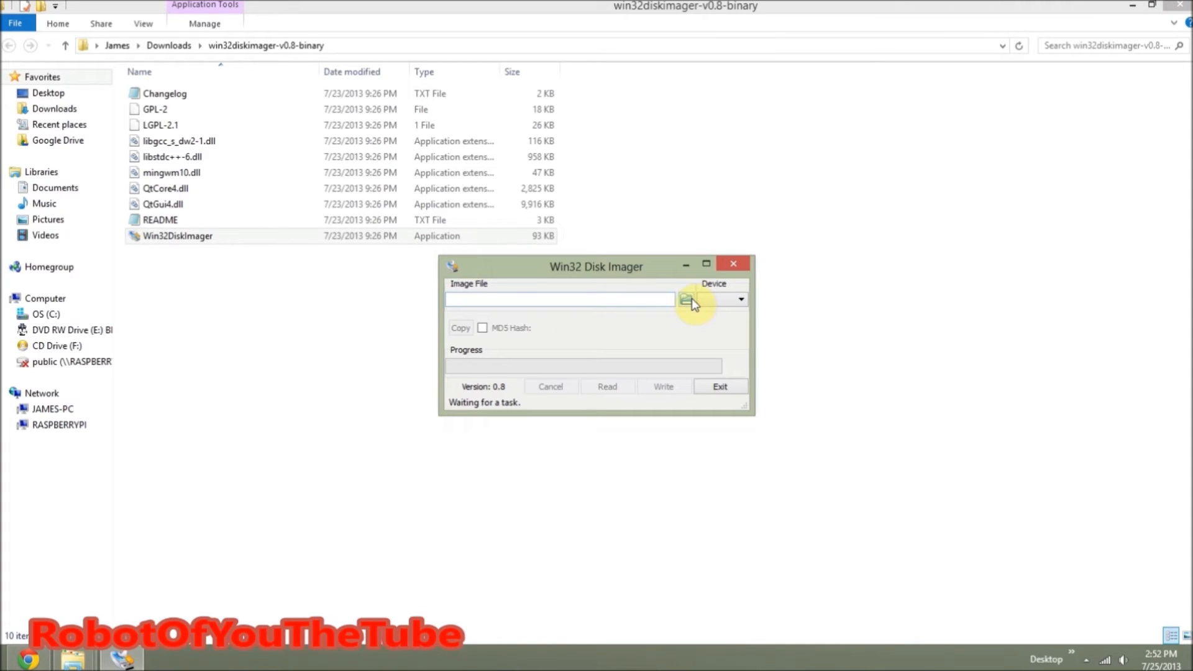
# Load 2013-05-25-wheezy-raspbian.img as the image file to write
pyautogui.click(683, 300)
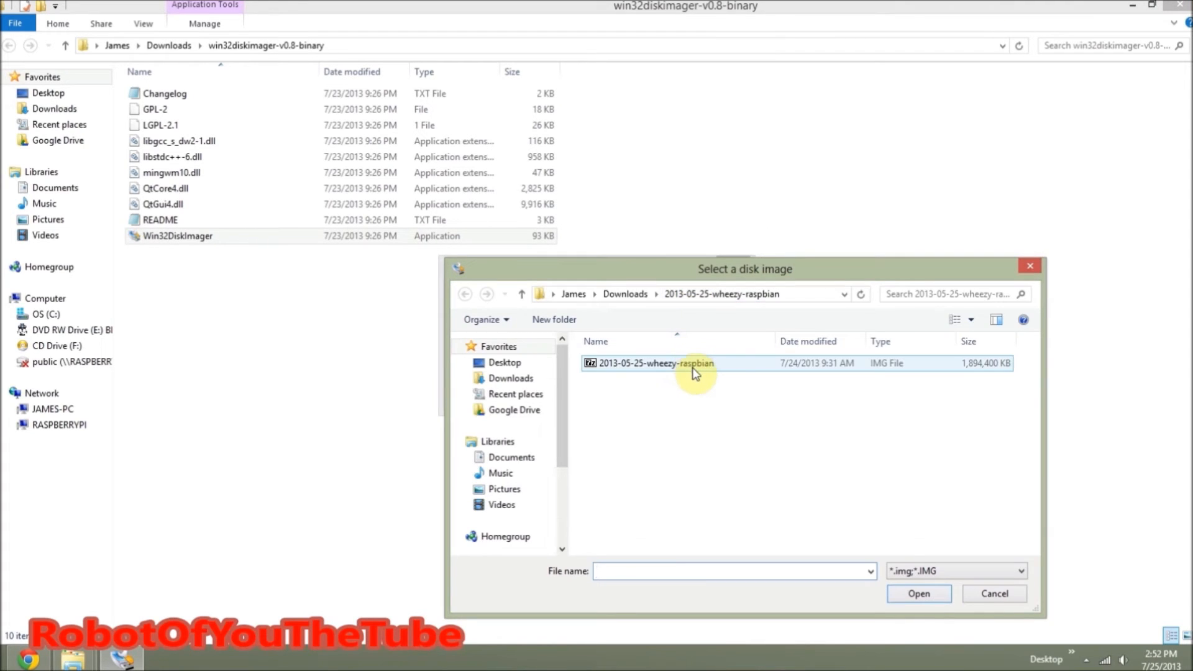
pyautogui.moveTo(778, 379)
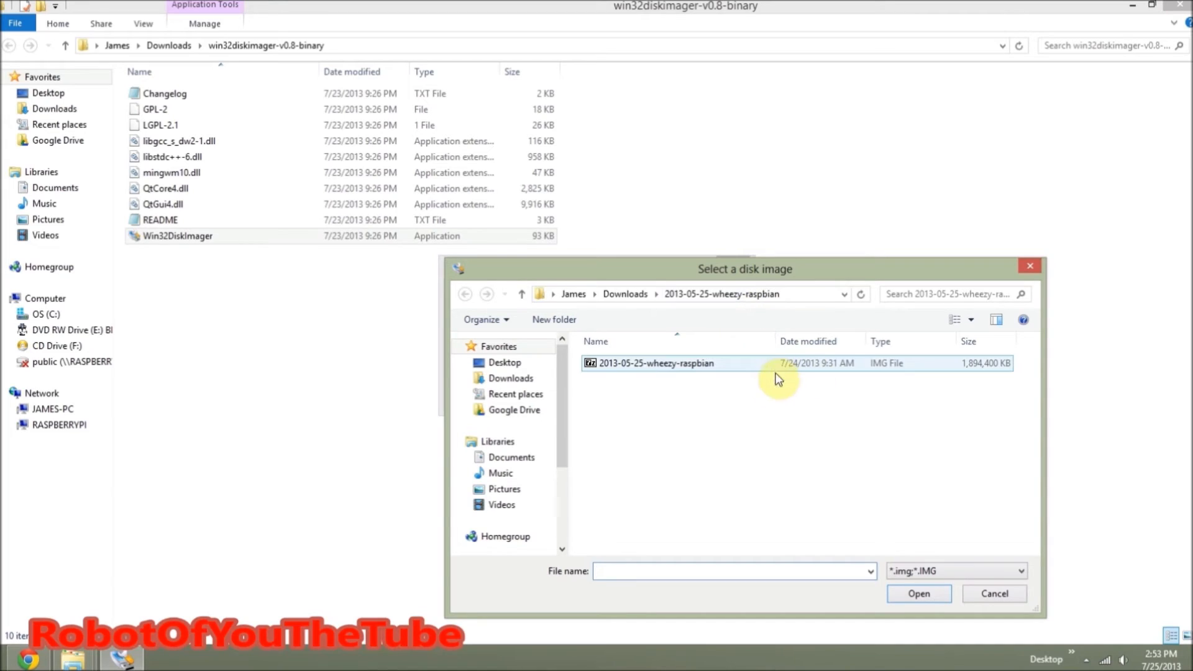
pyautogui.moveTo(727, 467)
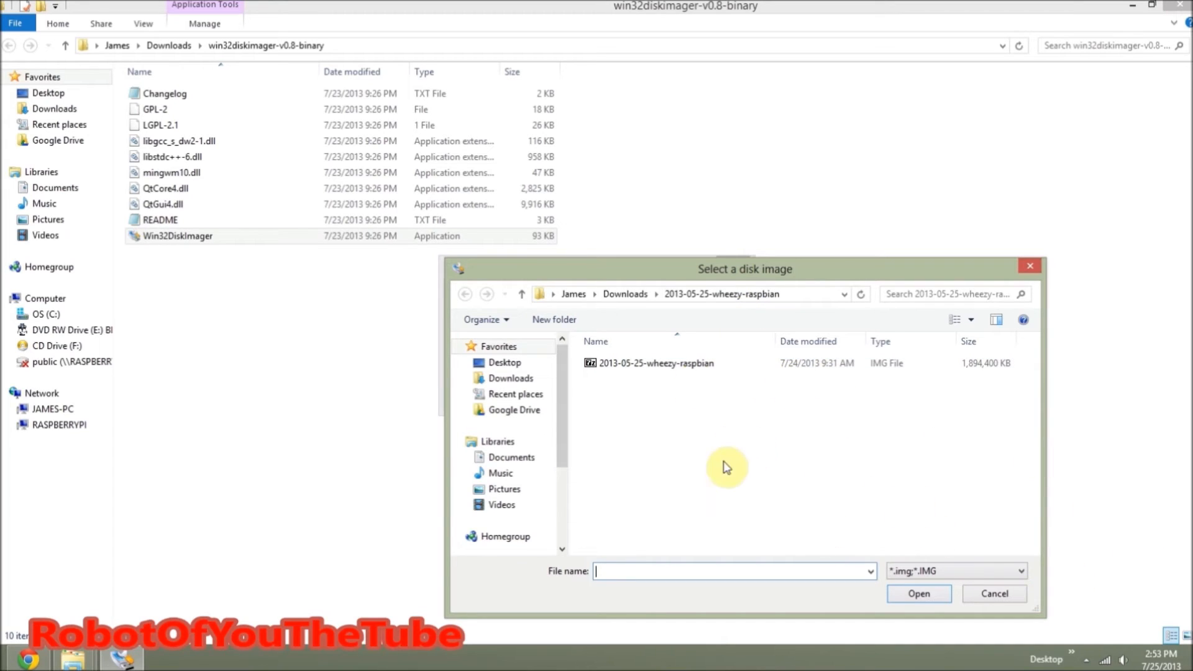
pyautogui.click(656, 363)
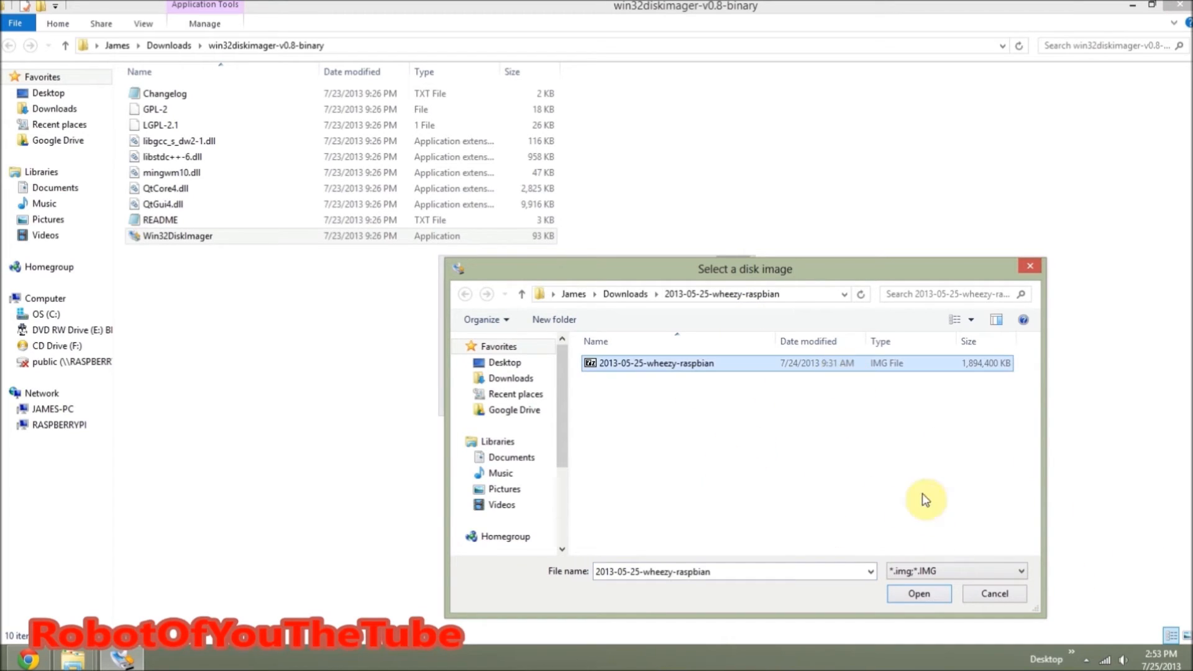
pyautogui.moveTo(919, 594)
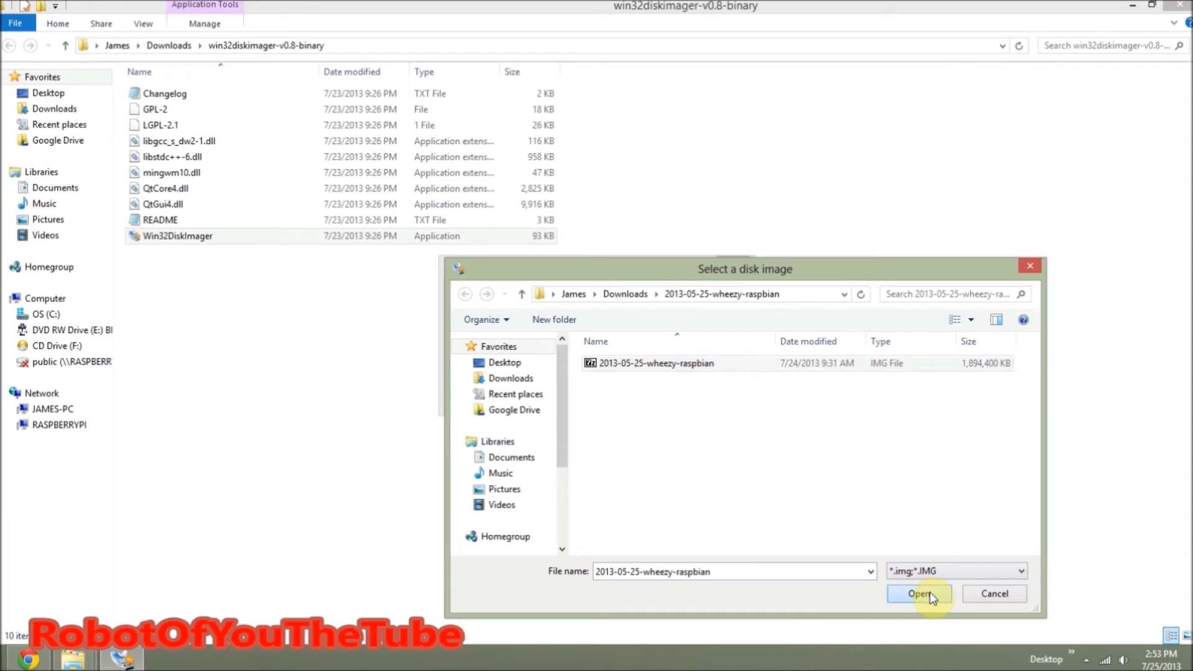
pyautogui.click(918, 594)
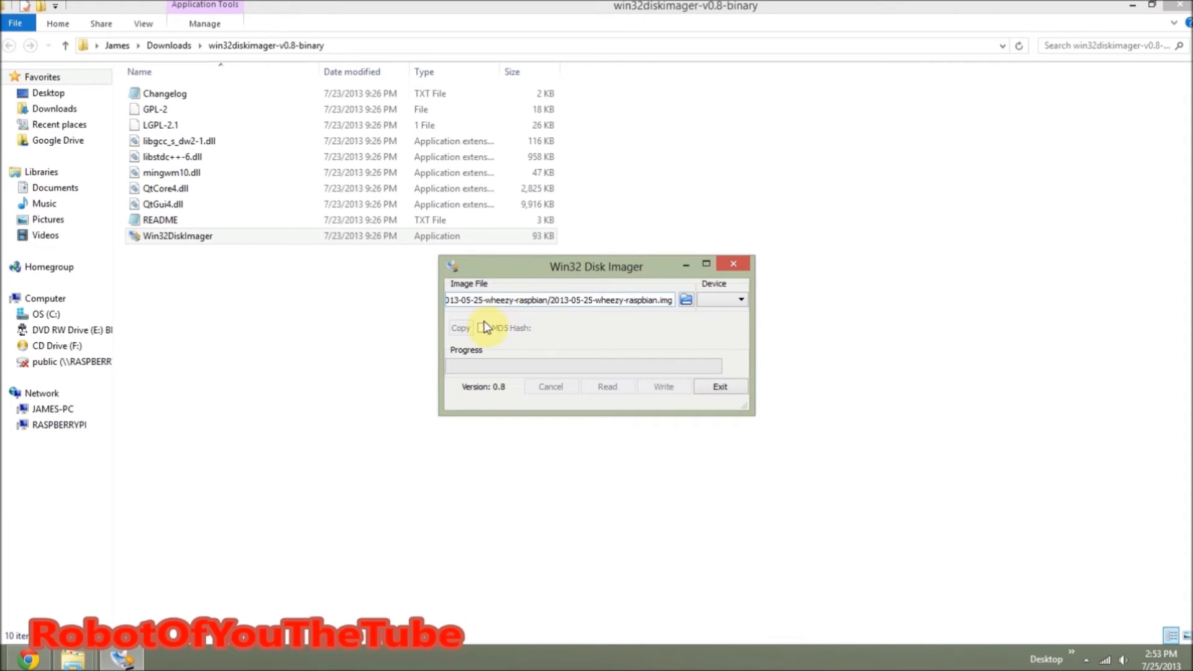
pyautogui.moveTo(719, 304)
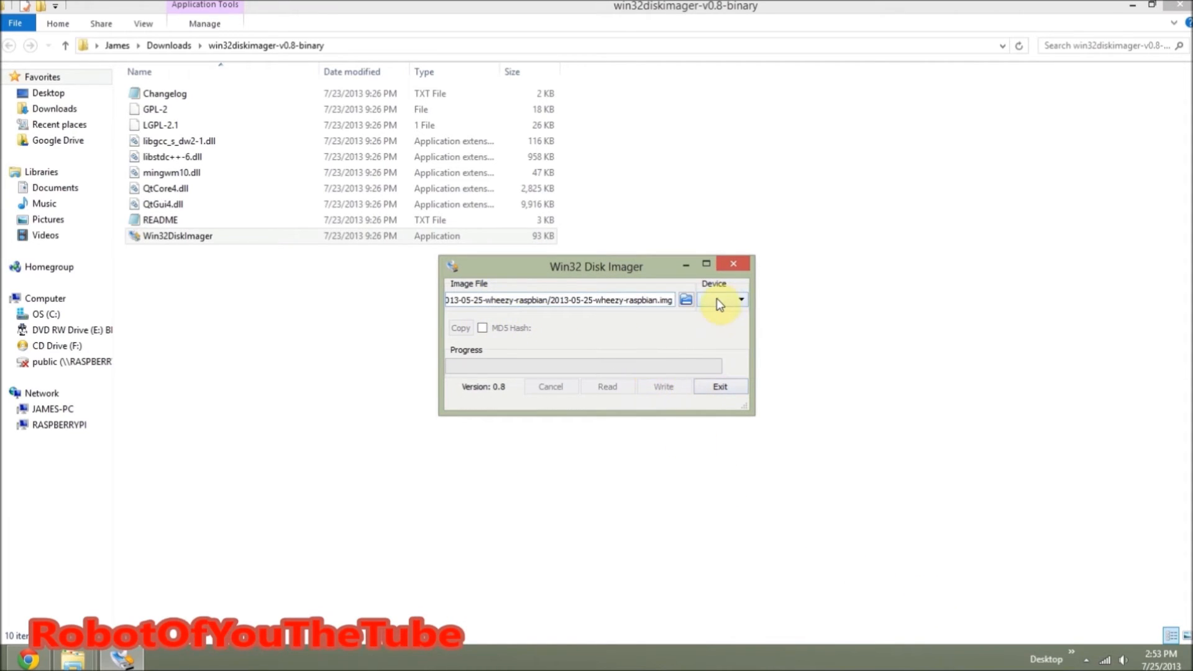
pyautogui.moveTo(691, 300)
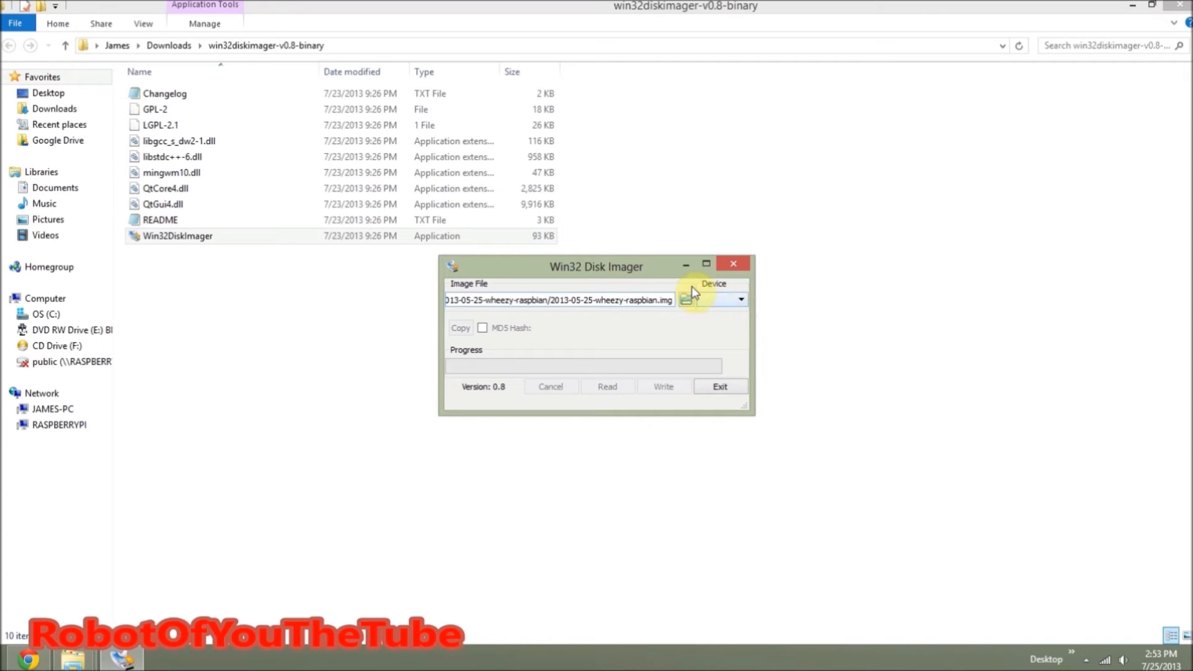
# Write the image to device D:\, confirming the overwrite of the boot drive
pyautogui.click(740, 300)
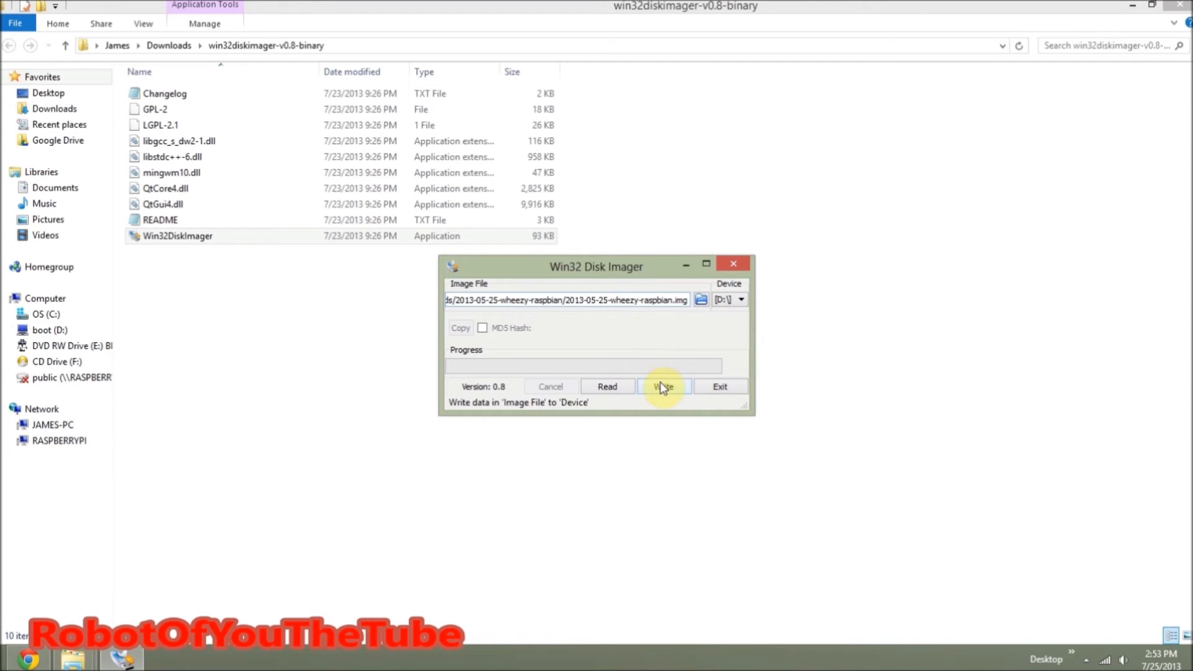
pyautogui.click(663, 385)
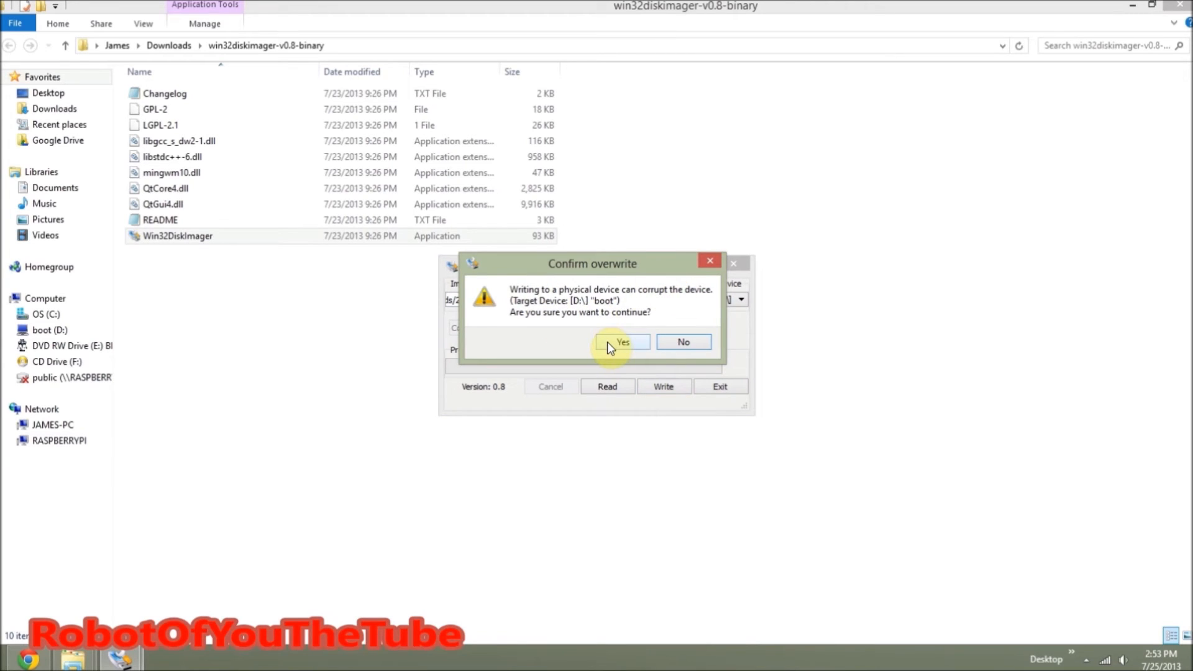
pyautogui.click(623, 342)
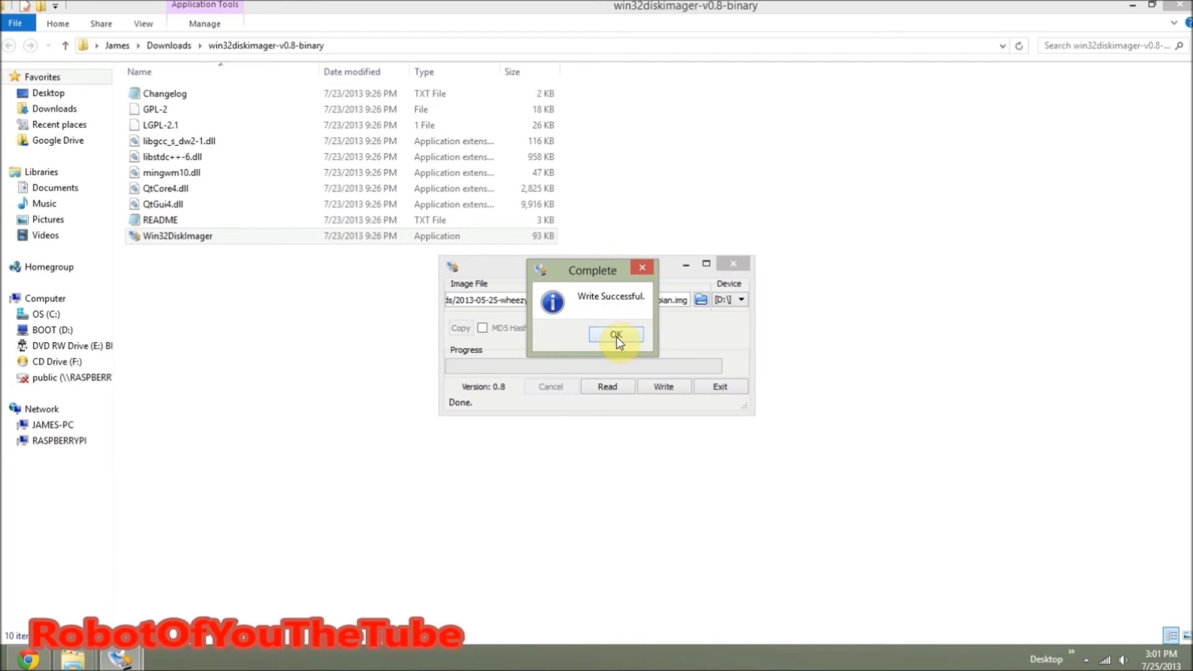
# Dismiss the 'Write Successful.' completion notice
pyautogui.click(615, 335)
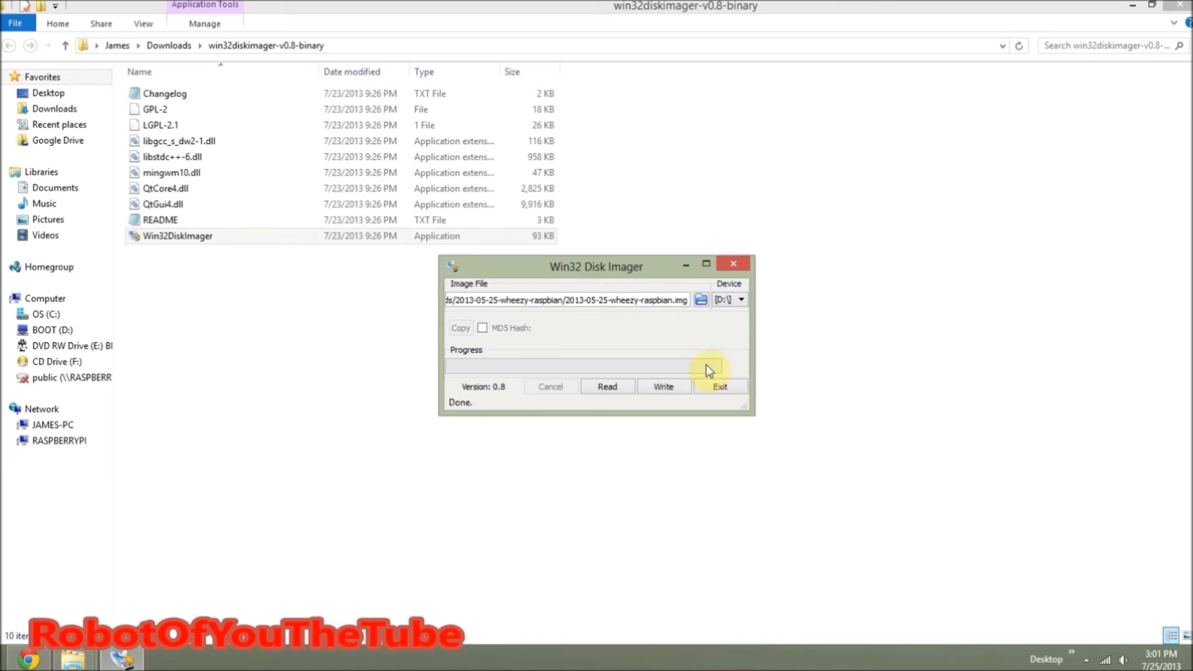